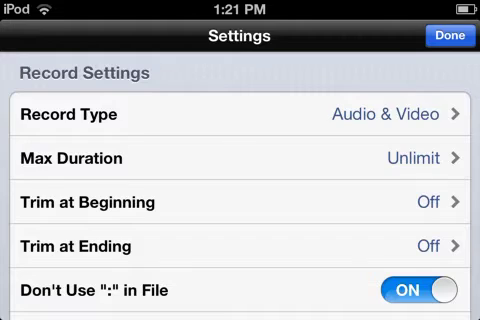
Set Trim at Beginning back to Off and look over the Trim at Ending options.
click(240, 202)
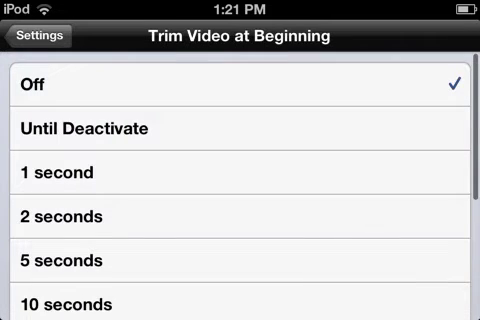
click(240, 128)
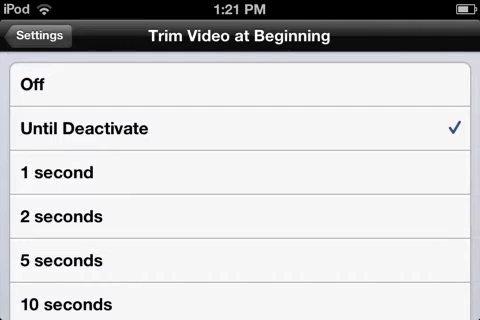
click(240, 85)
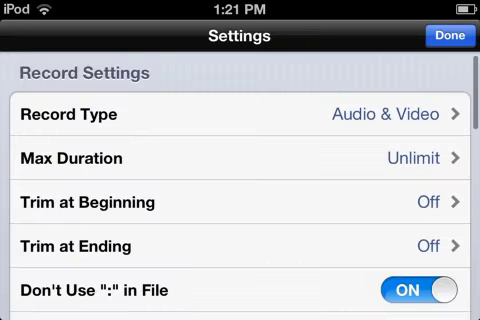
scroll(down, 3)
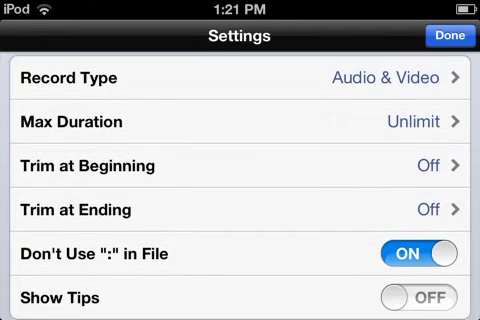
click(240, 210)
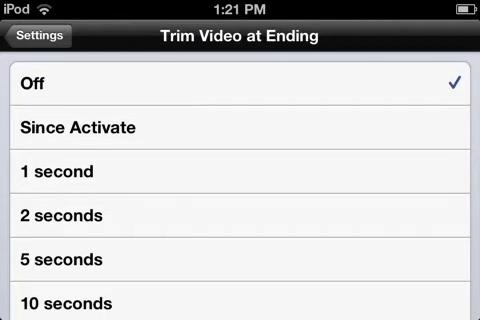
click(33, 37)
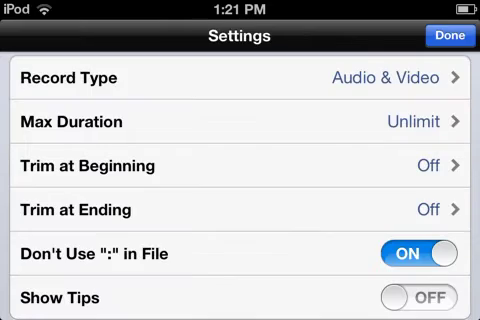
Review Capture Method, Quality, Size and Orientation, then close settings with Done.
scroll(down, 3)
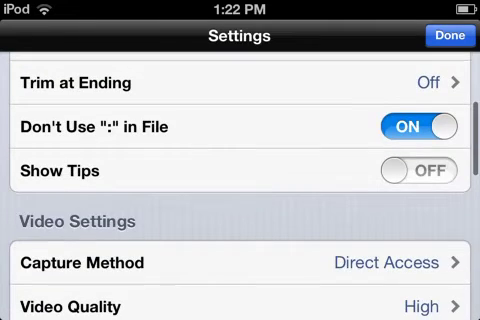
scroll(down, 3)
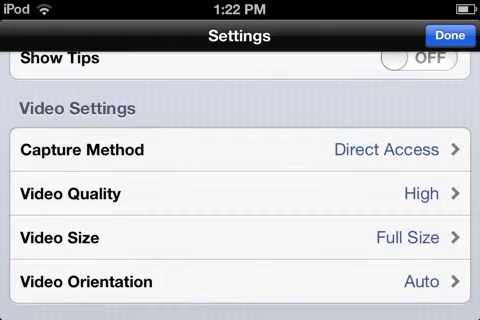
click(445, 38)
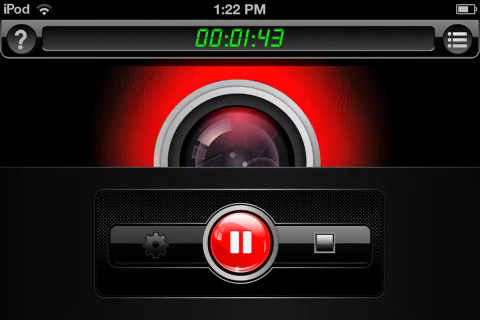
click(151, 248)
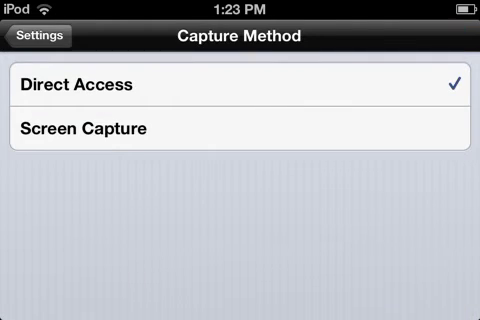
click(38, 36)
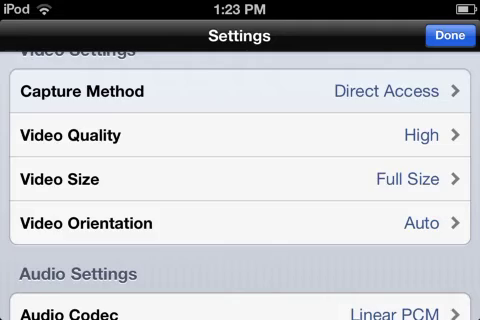
click(240, 91)
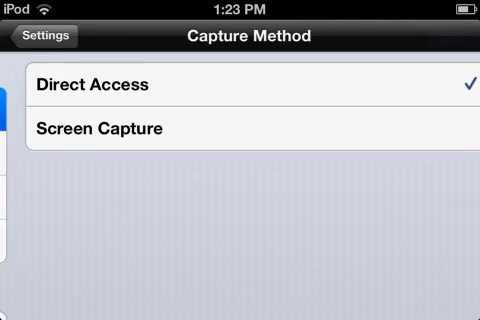
click(40, 40)
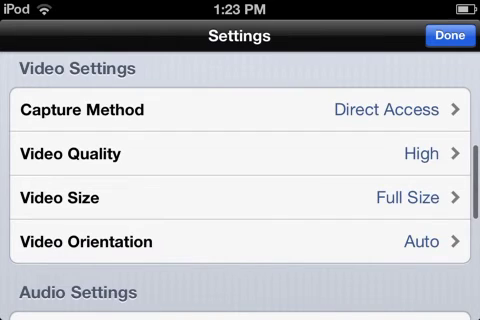
scroll(down, 3)
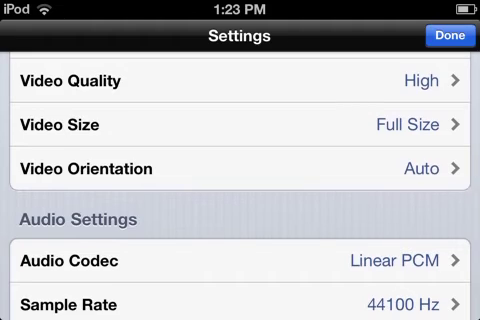
scroll(down, 3)
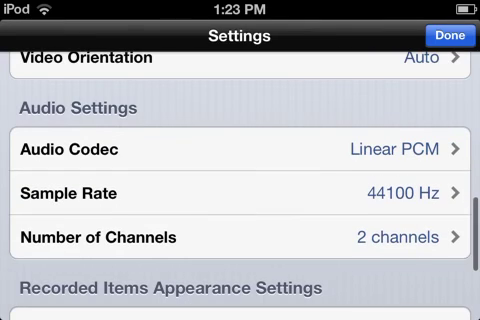
scroll(down, 3)
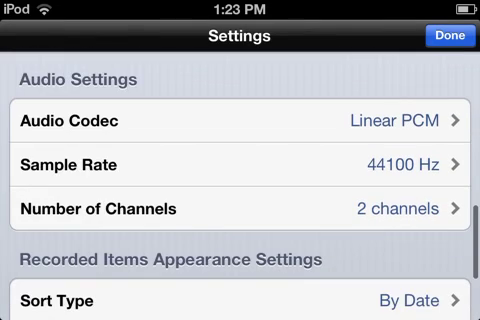
scroll(down, 3)
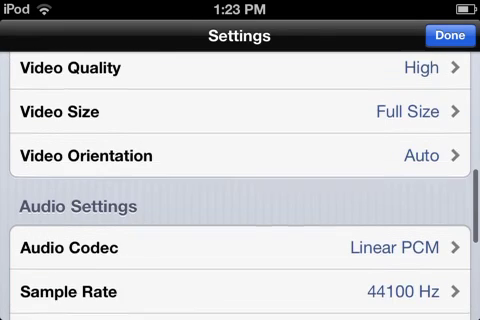
click(448, 38)
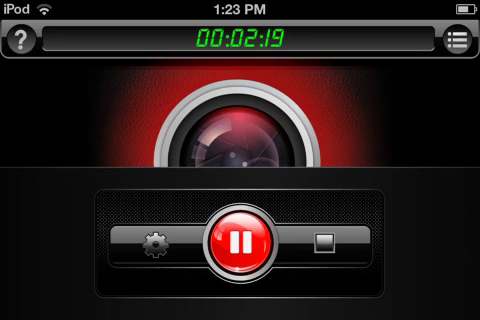